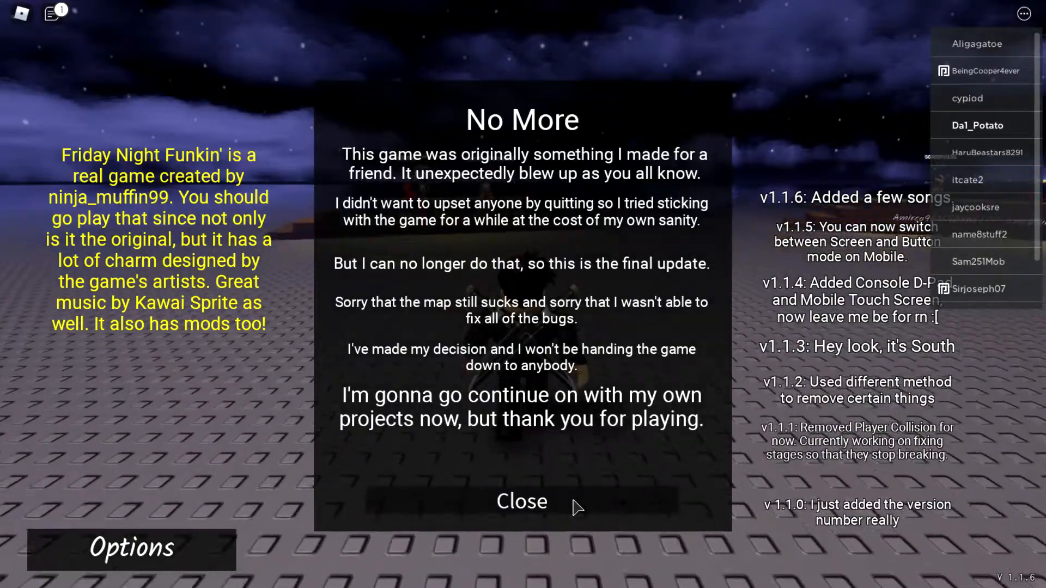
# Close the 'No More' final-update notice to reach the stage.
pyautogui.click(522, 501)
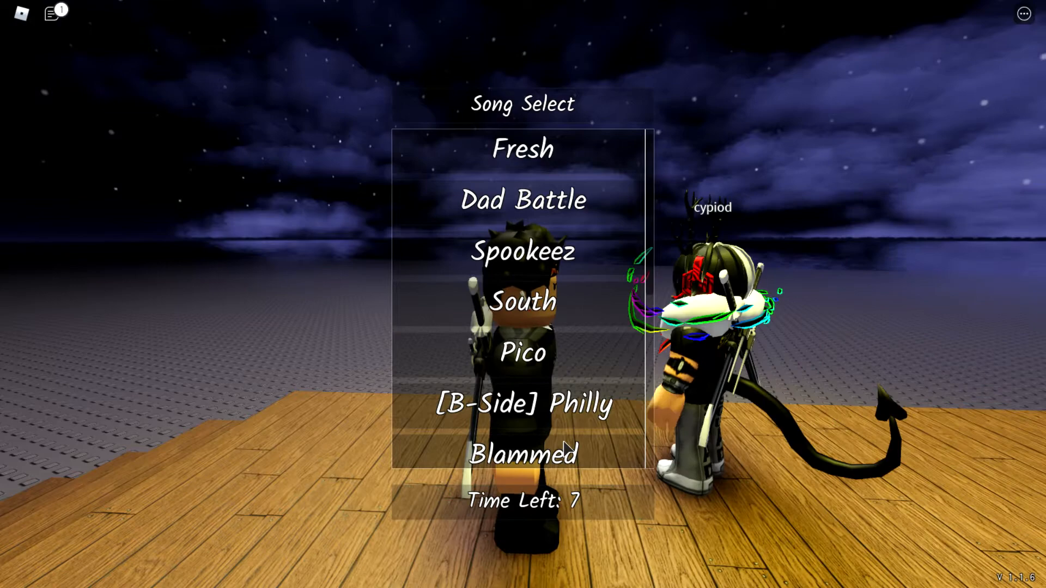
# Pick a song from Song Select and hit a left arrow note.
pyautogui.click(523, 148)
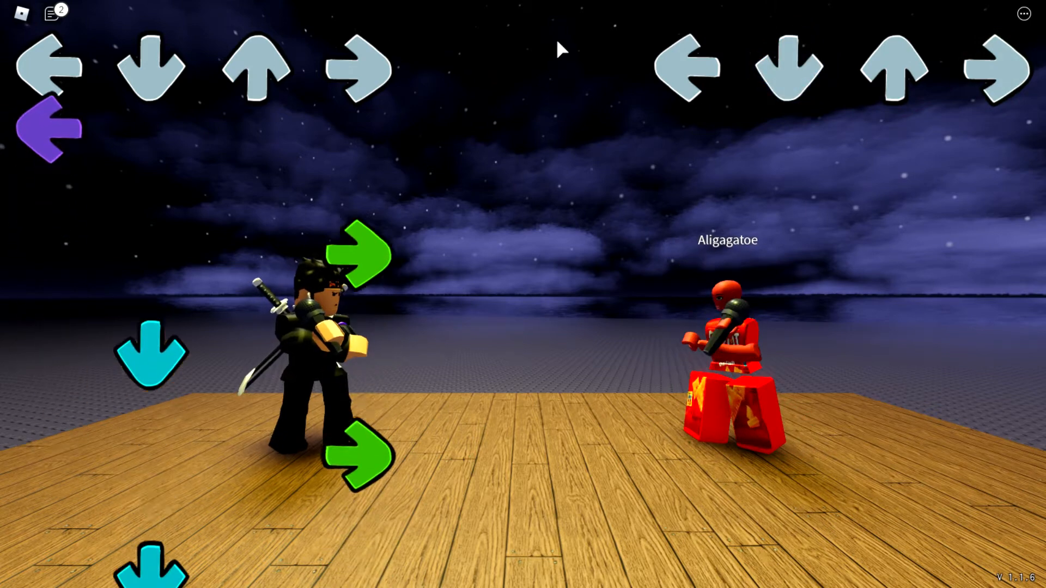
pyautogui.press('left')
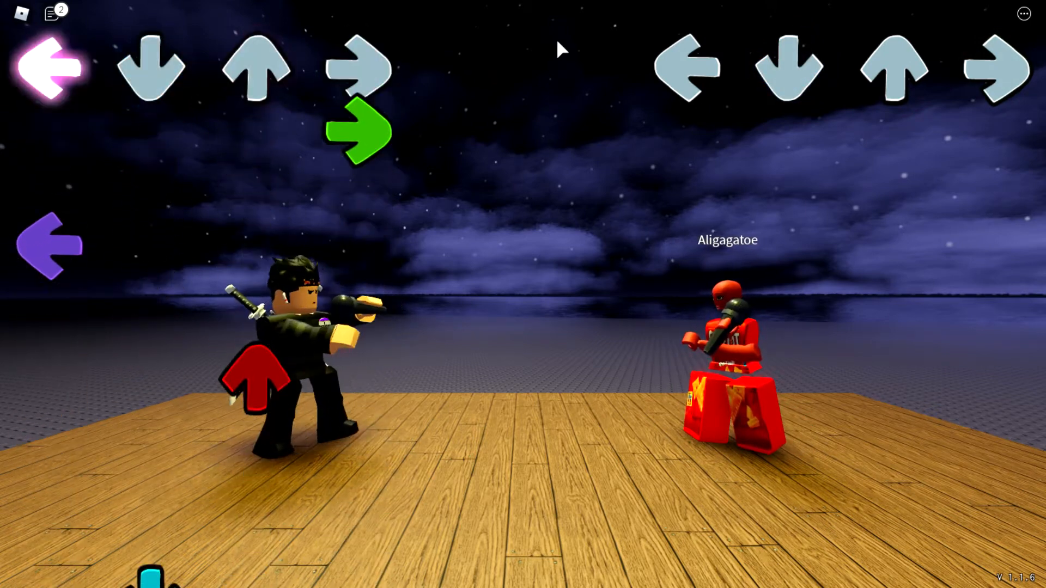